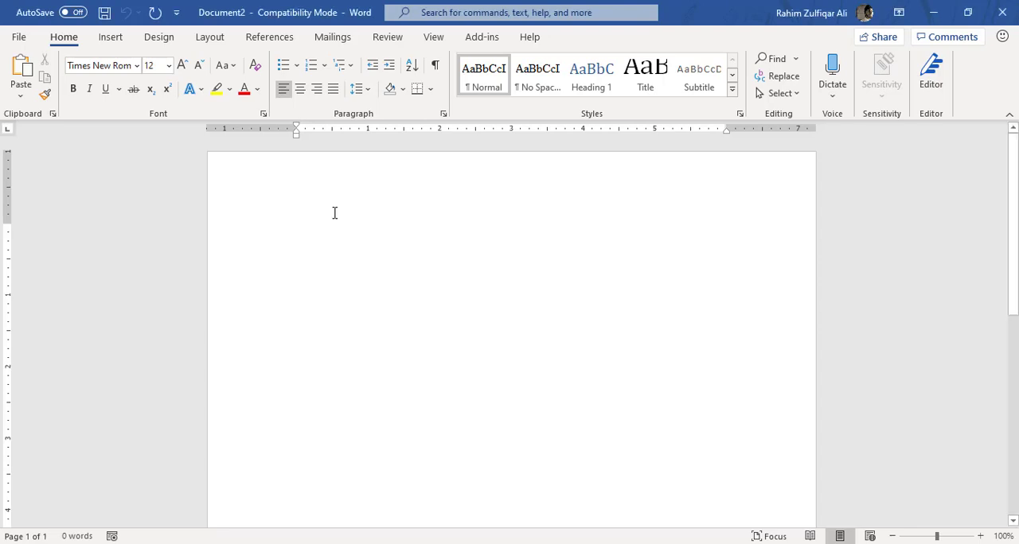
Open the Office Add-ins store from Insert > Get Add-ins.
{"action": "left_click", "coordinate": [296, 229]}
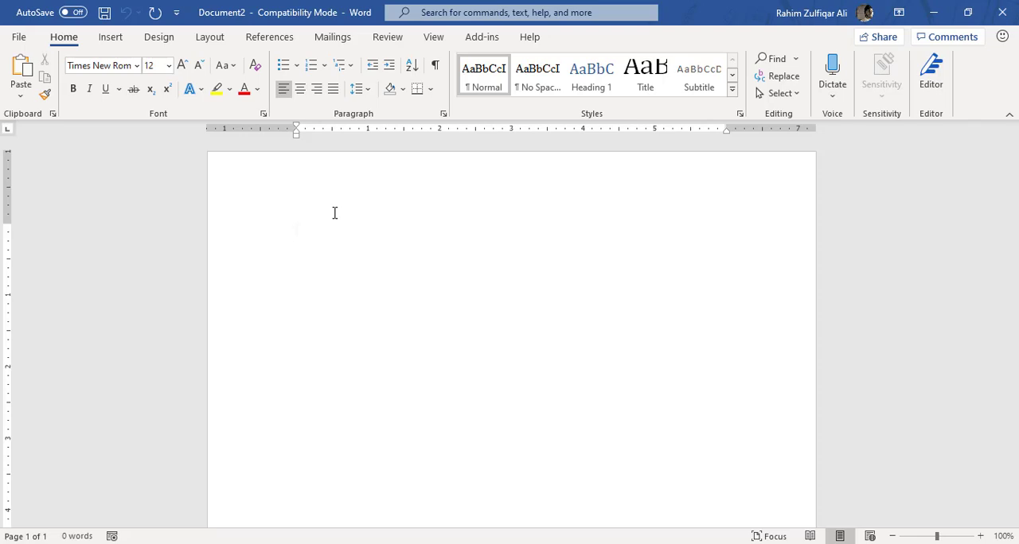
{"action": "left_click", "coordinate": [296, 230]}
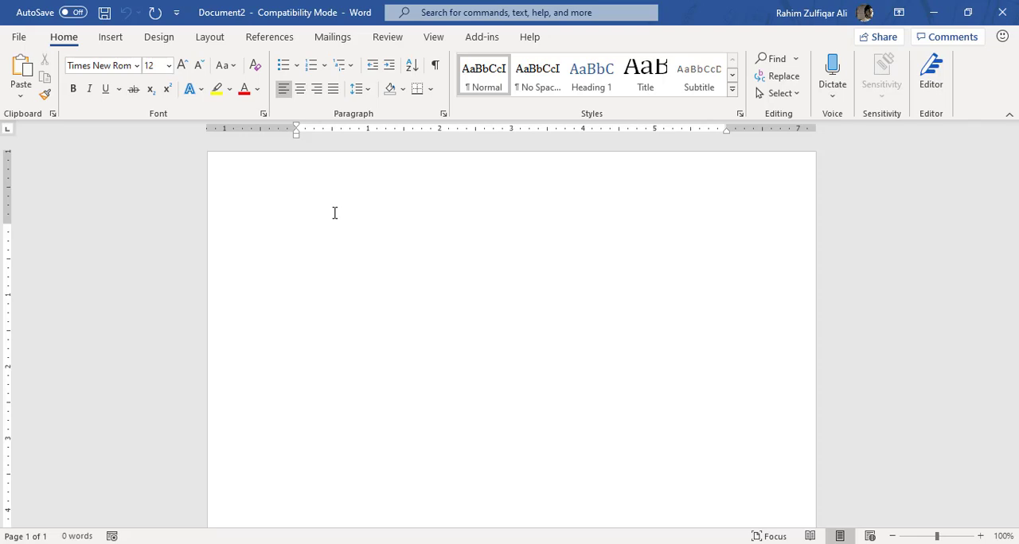
{"action": "mouse_move", "coordinate": [191, 133]}
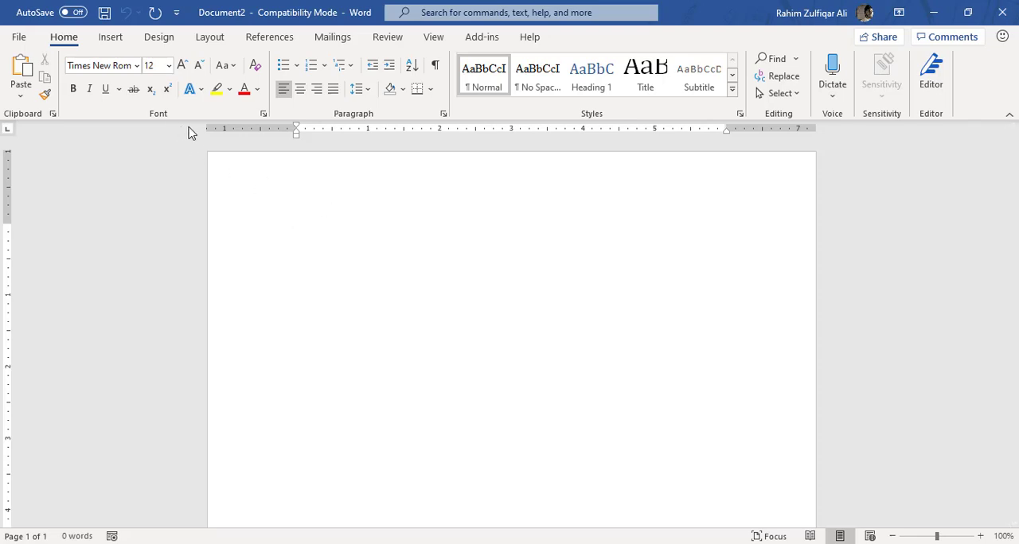
{"action": "left_click", "coordinate": [296, 229]}
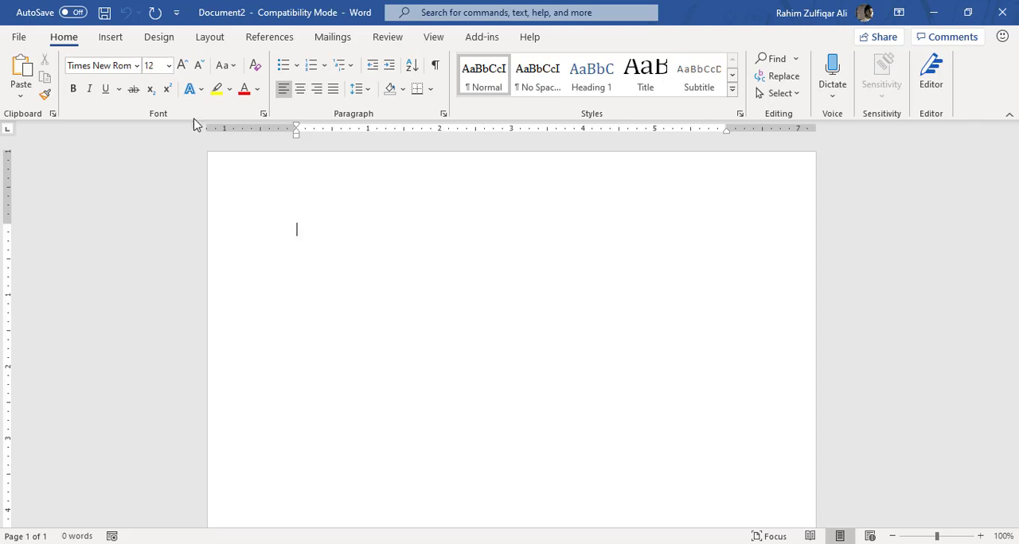
{"action": "mouse_move", "coordinate": [112, 37]}
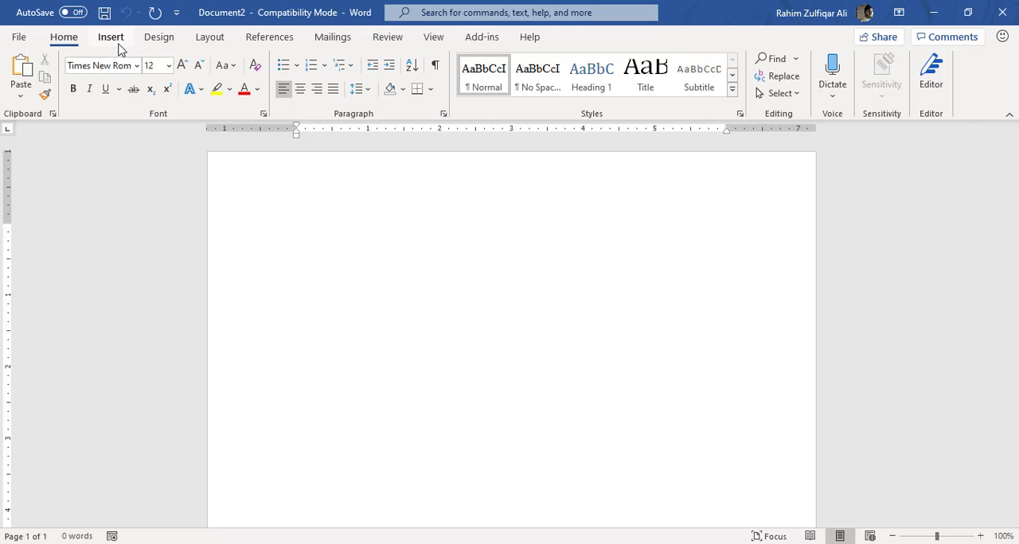
{"action": "left_click", "coordinate": [112, 36]}
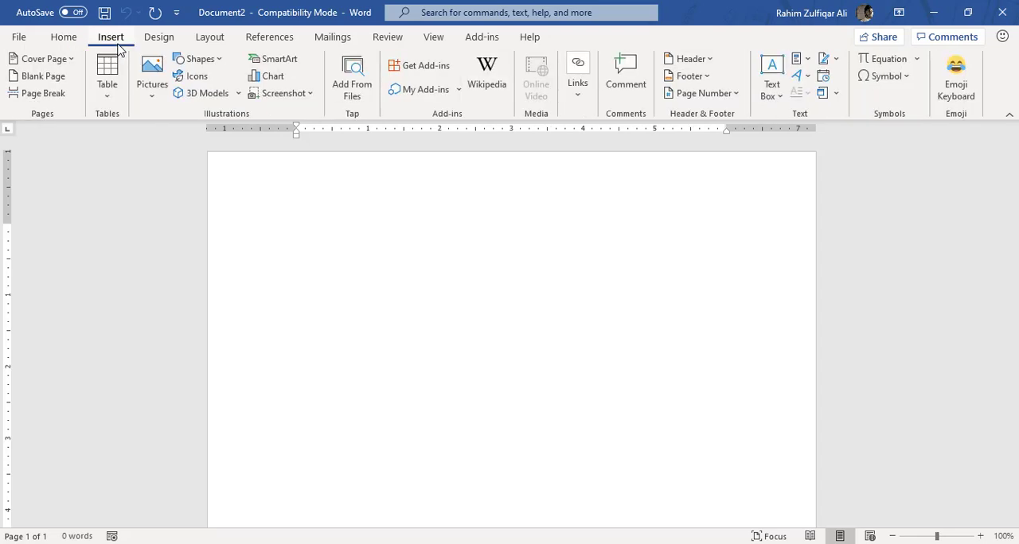
{"action": "left_click", "coordinate": [296, 229]}
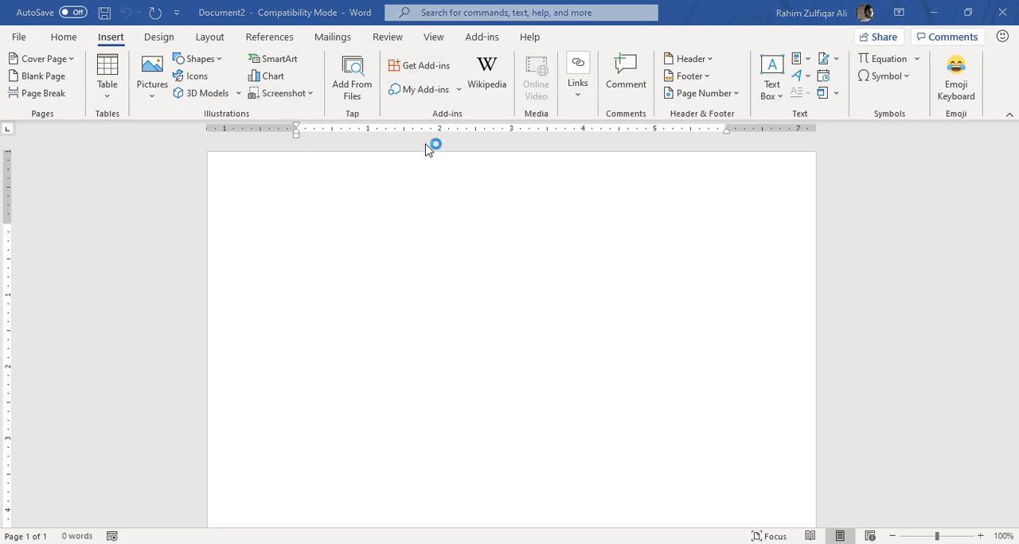
Enter EMOJI as the search term in the store's search box.
{"action": "left_click", "coordinate": [420, 65]}
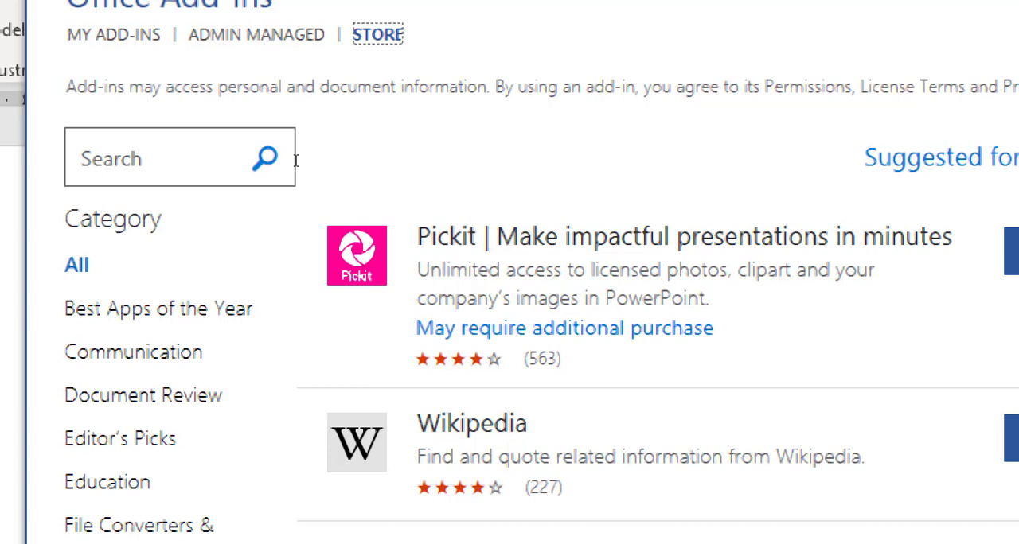
{"action": "left_click", "coordinate": [160, 158]}
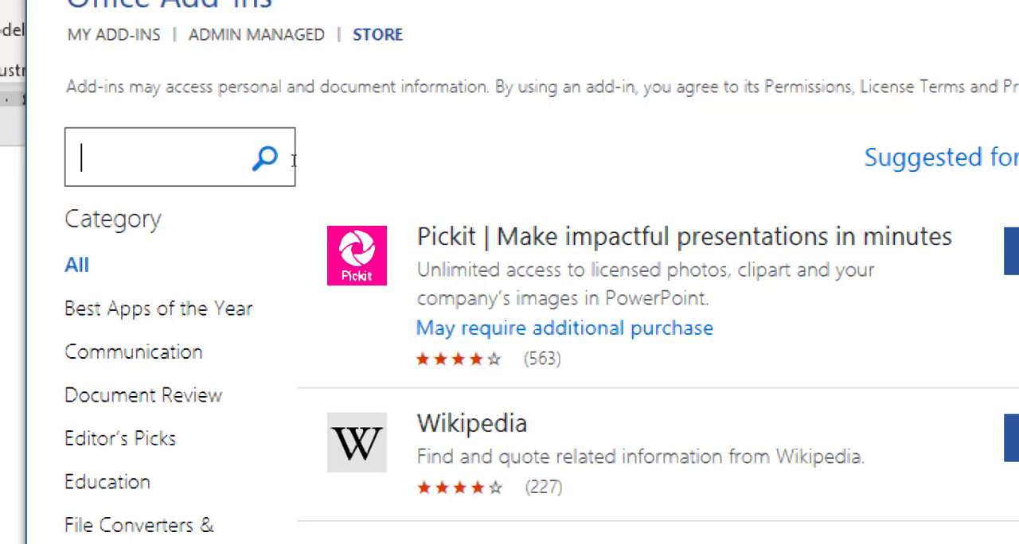
{"action": "type", "text": "EMO"}
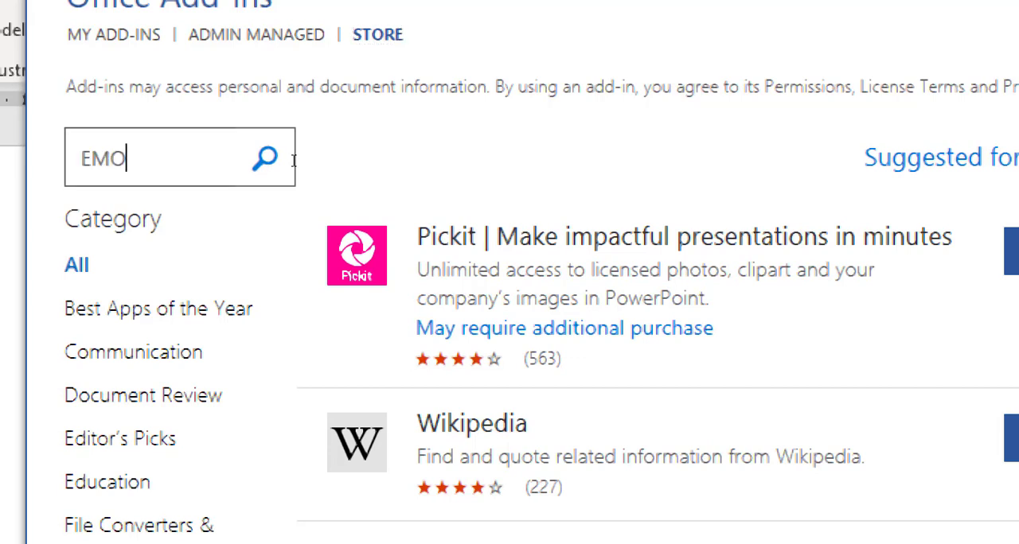
{"action": "type", "text": "JI"}
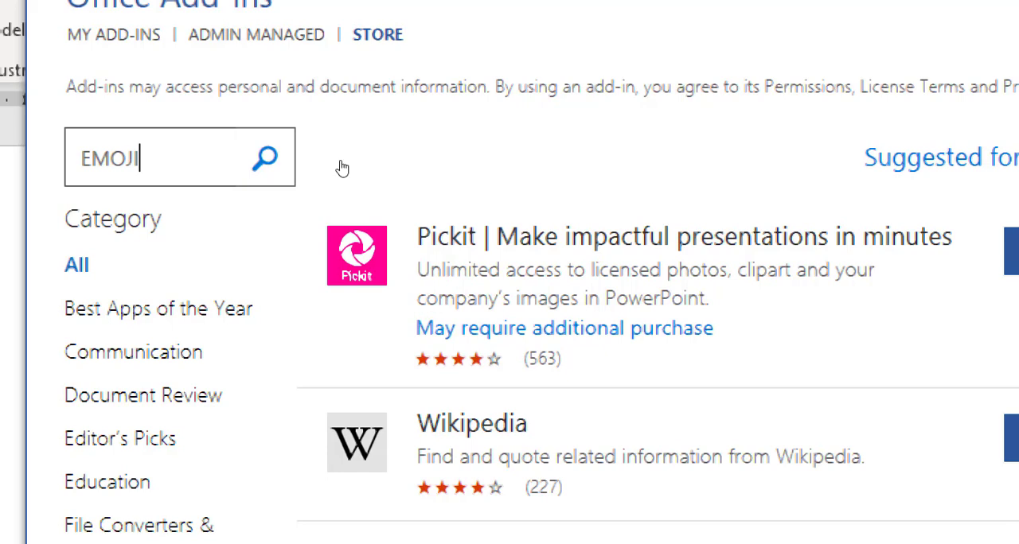
{"action": "mouse_move", "coordinate": [264, 158]}
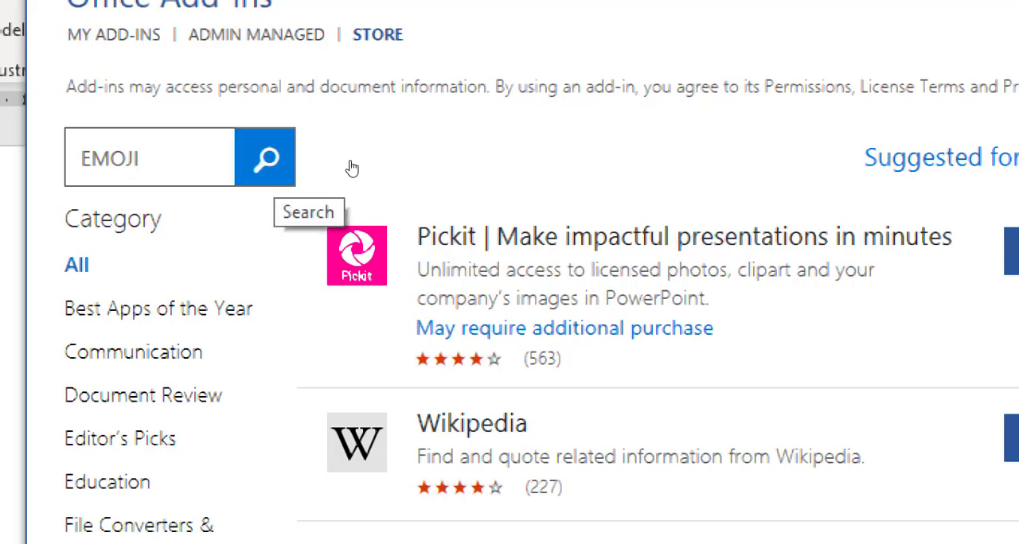
Search the store and add the Emoji Keyboard add-in to Word.
{"action": "left_click", "coordinate": [264, 158]}
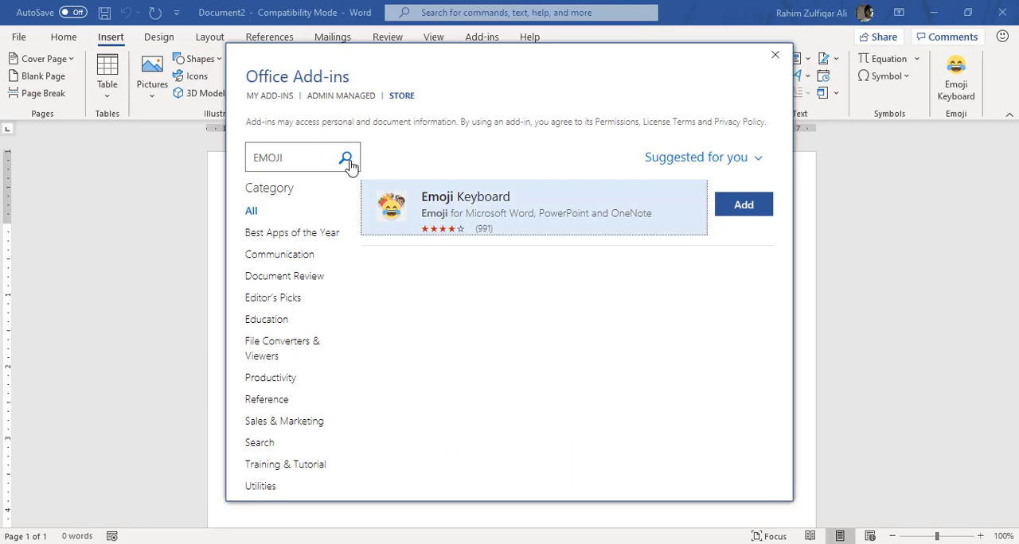
{"action": "mouse_move", "coordinate": [500, 206]}
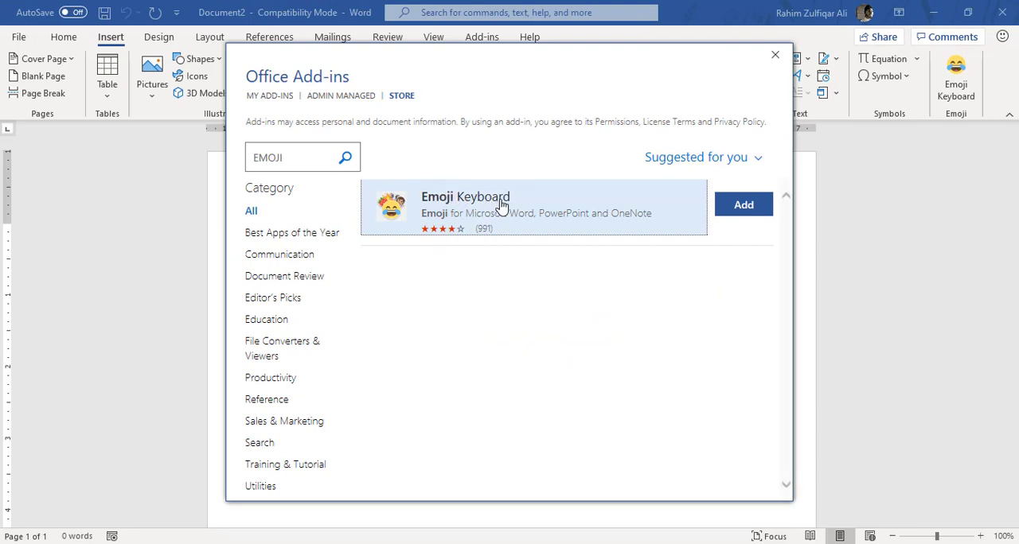
{"action": "mouse_move", "coordinate": [667, 204]}
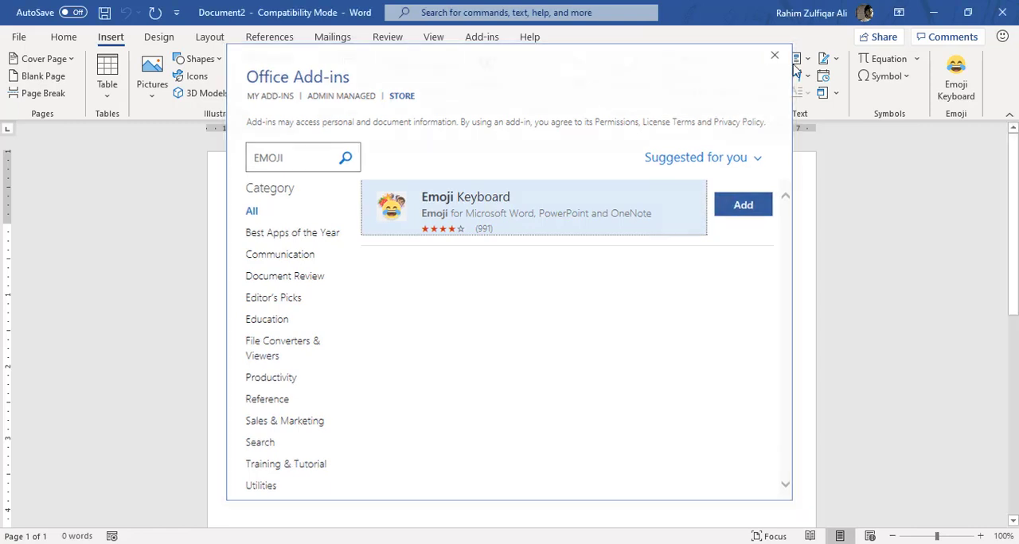
{"action": "left_click", "coordinate": [774, 54]}
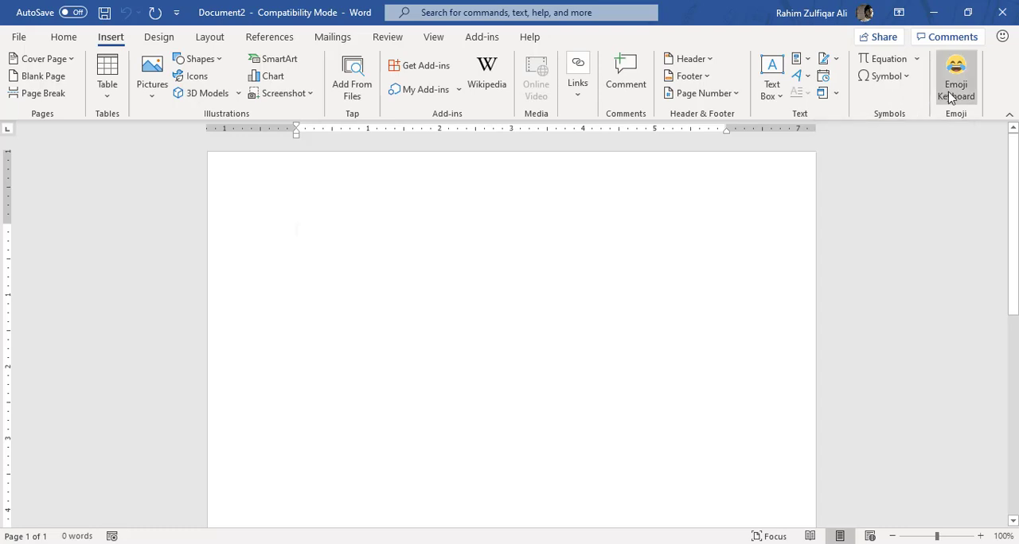
{"action": "mouse_move", "coordinate": [955, 71]}
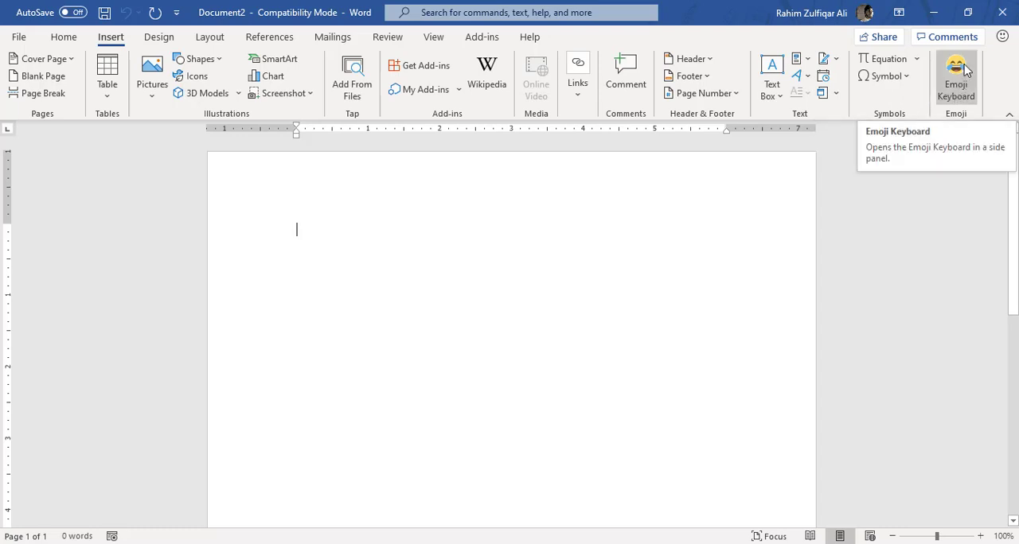
{"action": "mouse_move", "coordinate": [939, 98]}
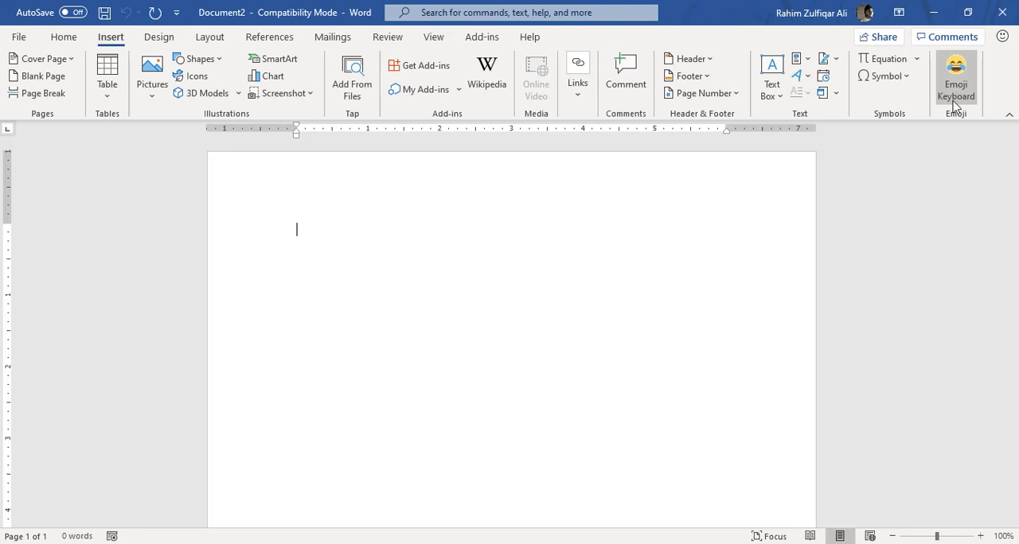
Show the Emoji Keyboard panel and browse the Food, Activity, Travel and Objects categories.
{"action": "left_click", "coordinate": [956, 76]}
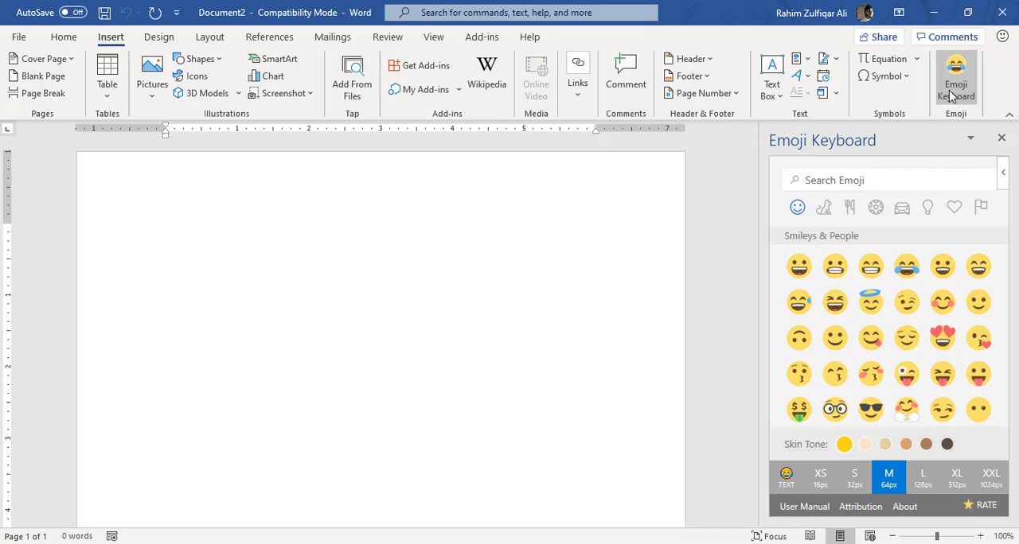
{"action": "mouse_move", "coordinate": [962, 179]}
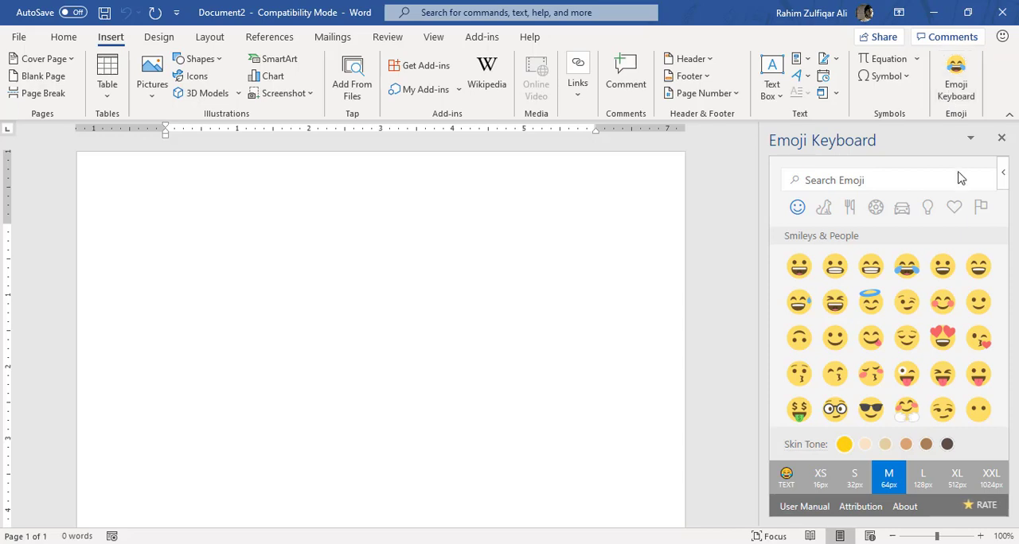
{"action": "mouse_move", "coordinate": [821, 239]}
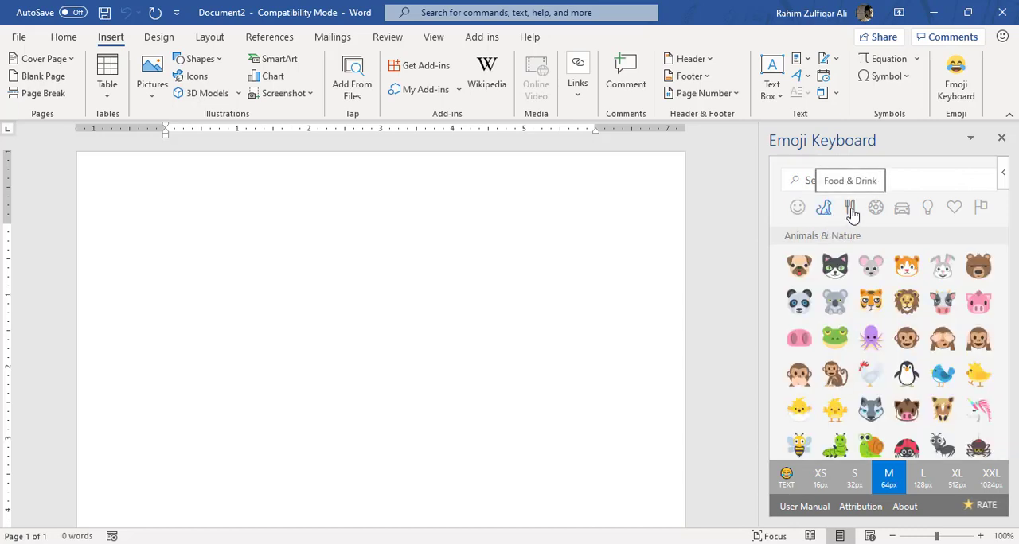
{"action": "left_click", "coordinate": [850, 207]}
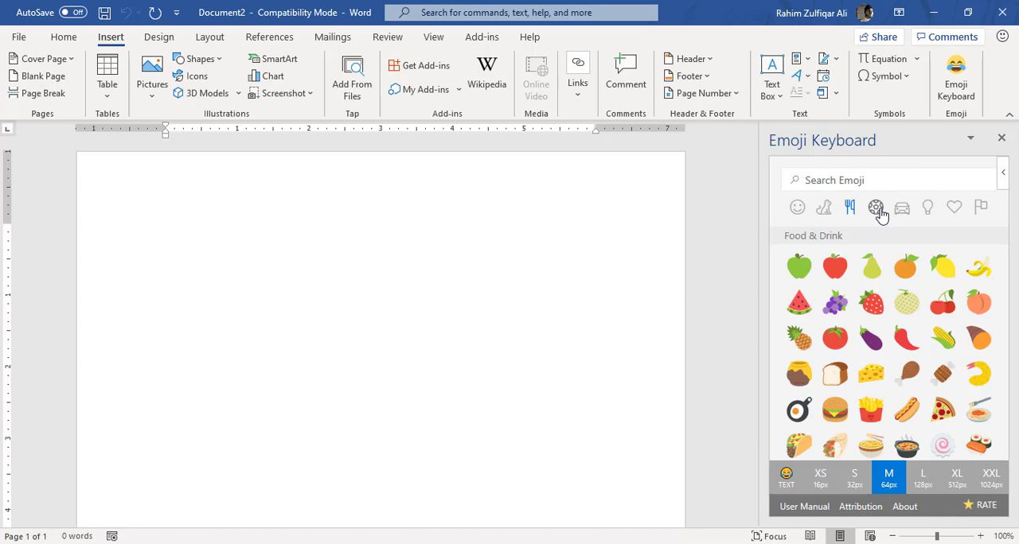
{"action": "left_click", "coordinate": [876, 207]}
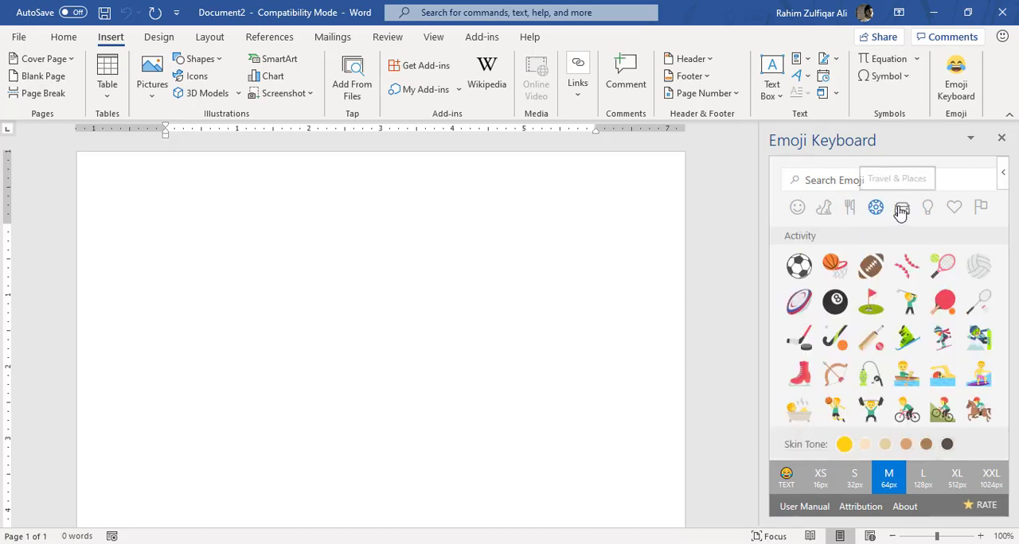
{"action": "left_click", "coordinate": [902, 207]}
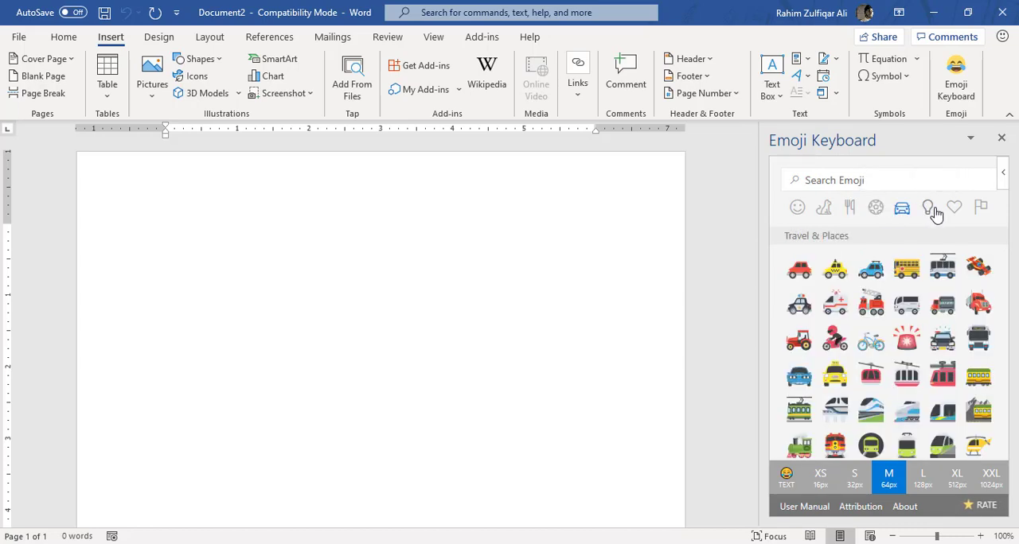
{"action": "left_click", "coordinate": [927, 207]}
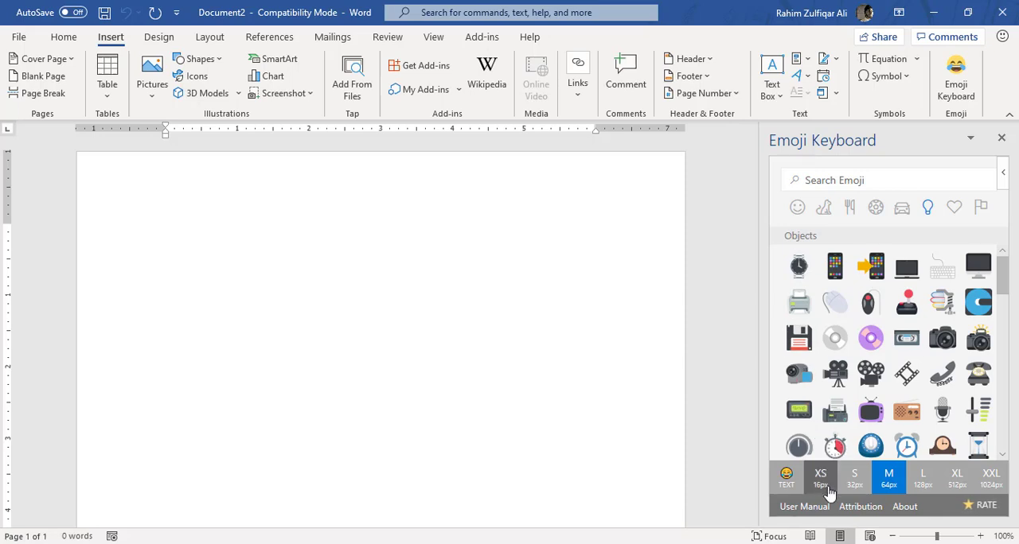
{"action": "mouse_move", "coordinate": [853, 477]}
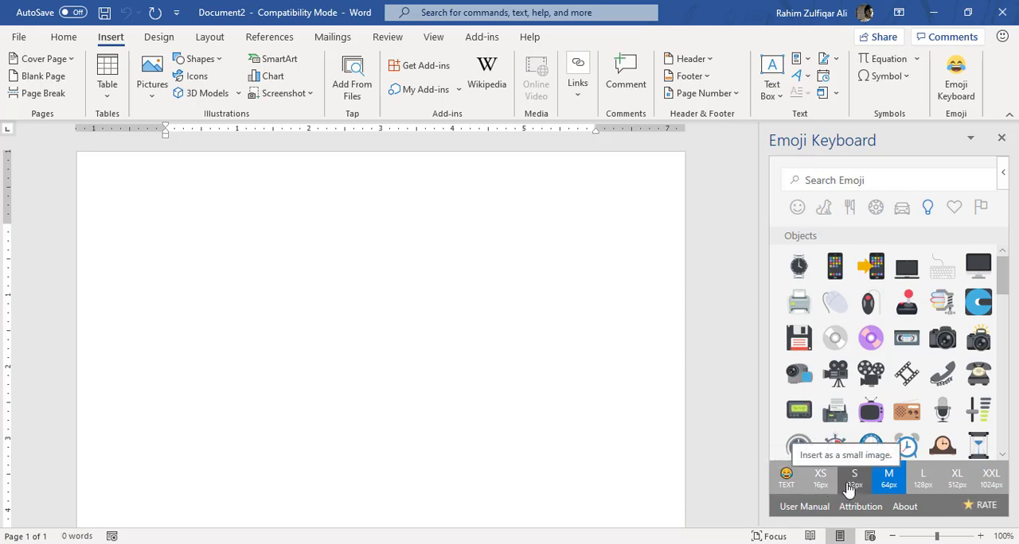
{"action": "mouse_move", "coordinate": [854, 477]}
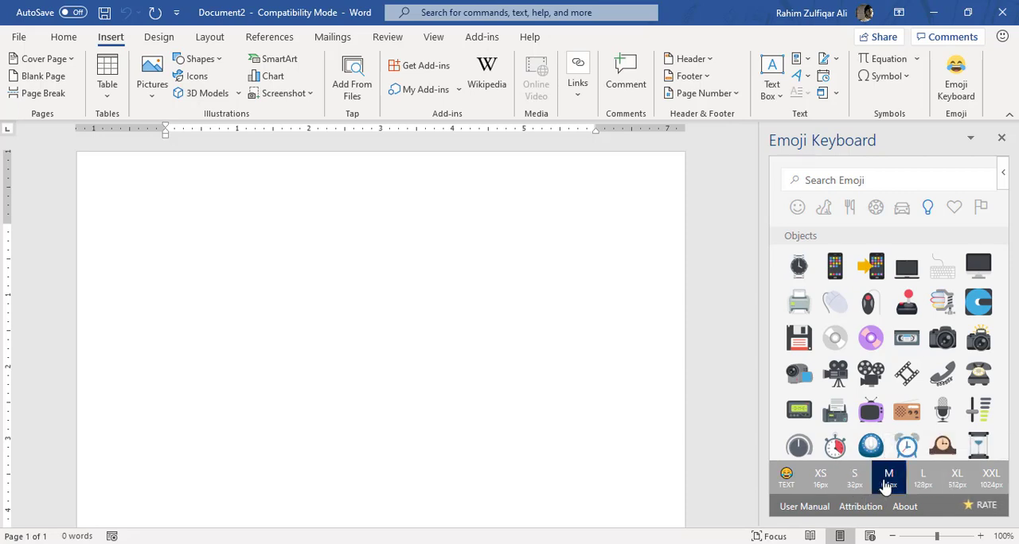
{"action": "mouse_move", "coordinate": [889, 477]}
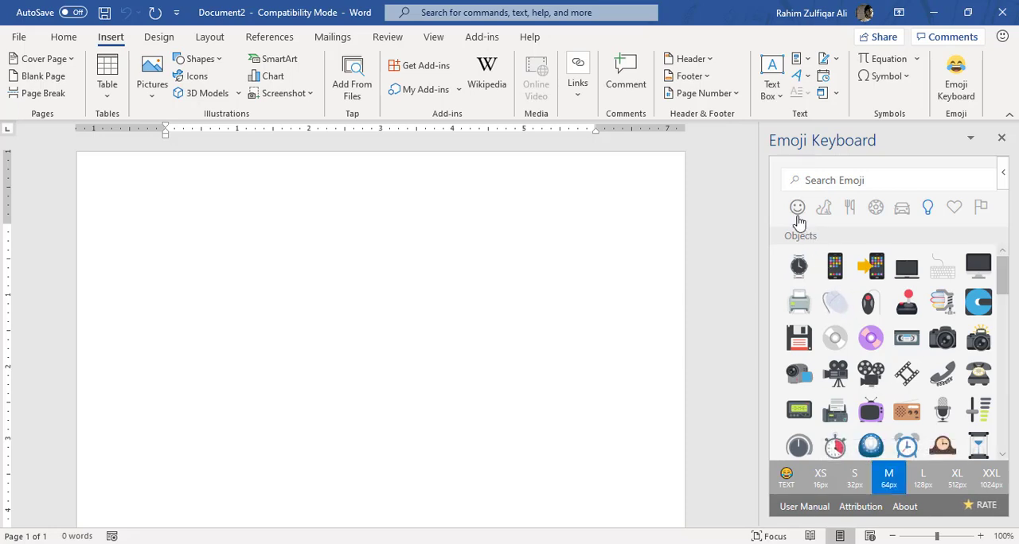
Insert a medium Face Savouring Delicious Food emoji from Smileys & People onto the page.
{"action": "left_click", "coordinate": [796, 207]}
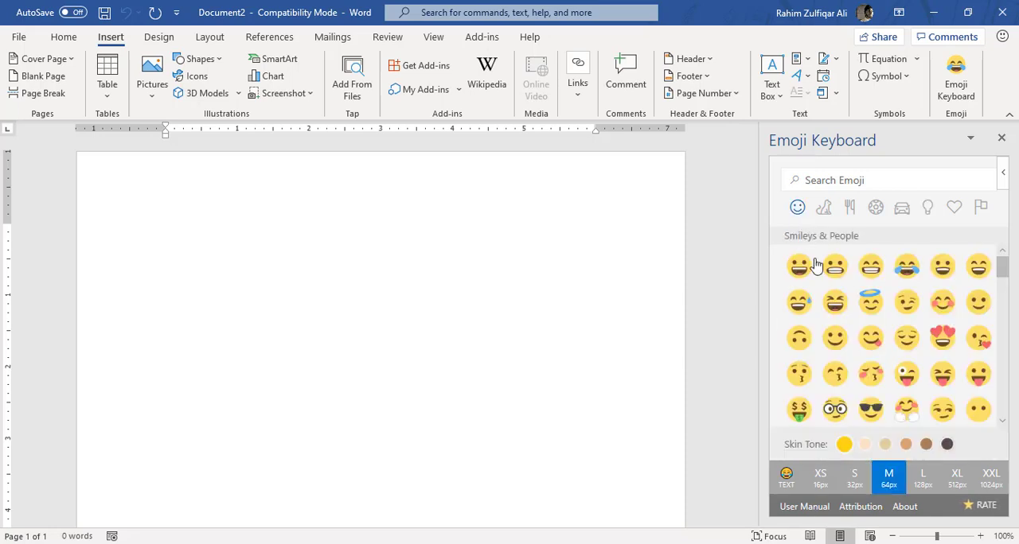
{"action": "mouse_move", "coordinate": [870, 363]}
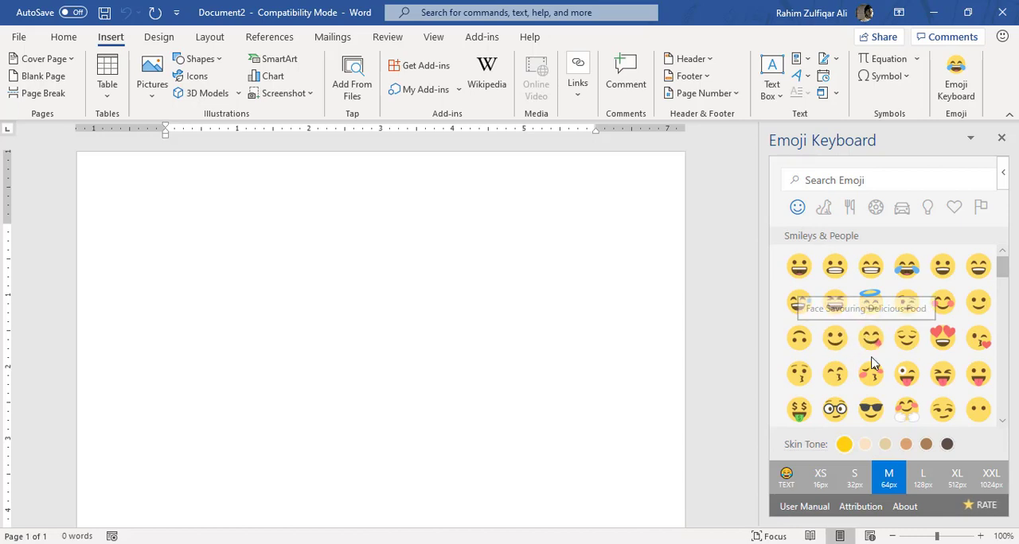
{"action": "left_click", "coordinate": [870, 302]}
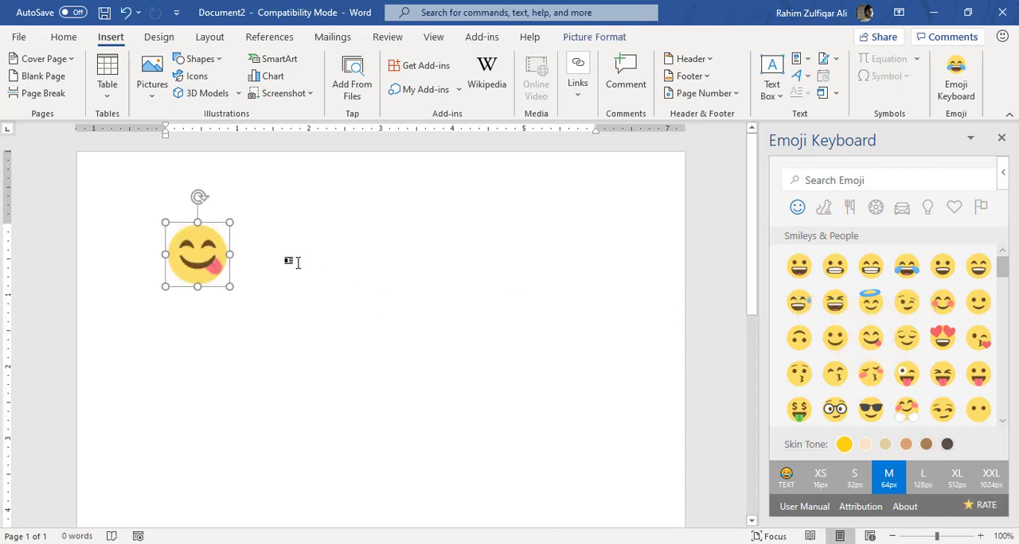
{"action": "left_click", "coordinate": [262, 257]}
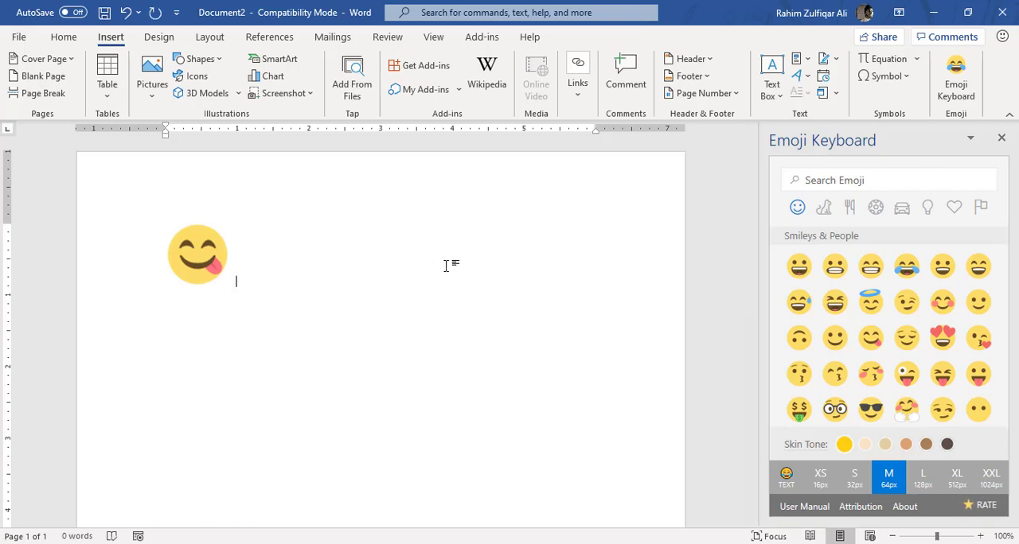
{"action": "mouse_move", "coordinate": [799, 376]}
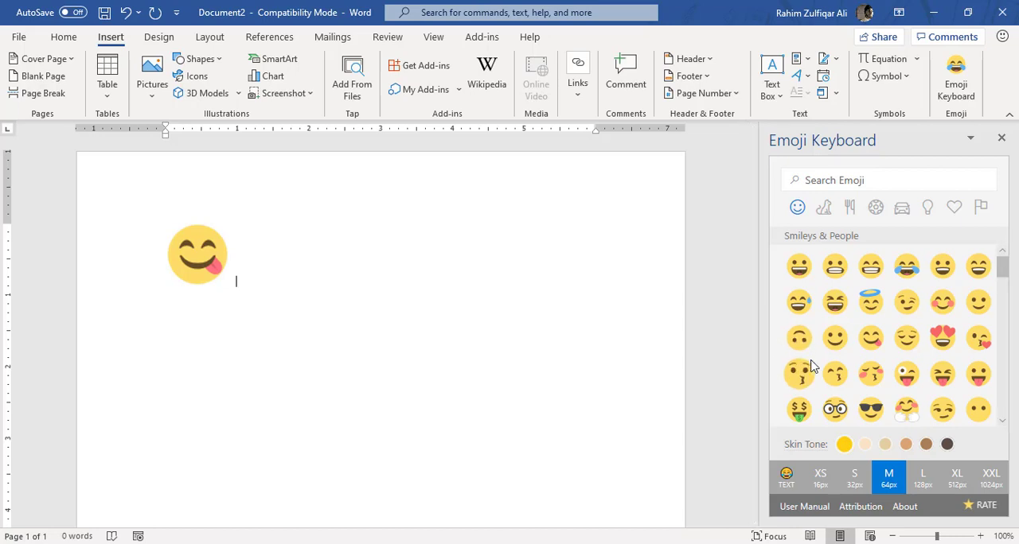
{"action": "mouse_move", "coordinate": [871, 338]}
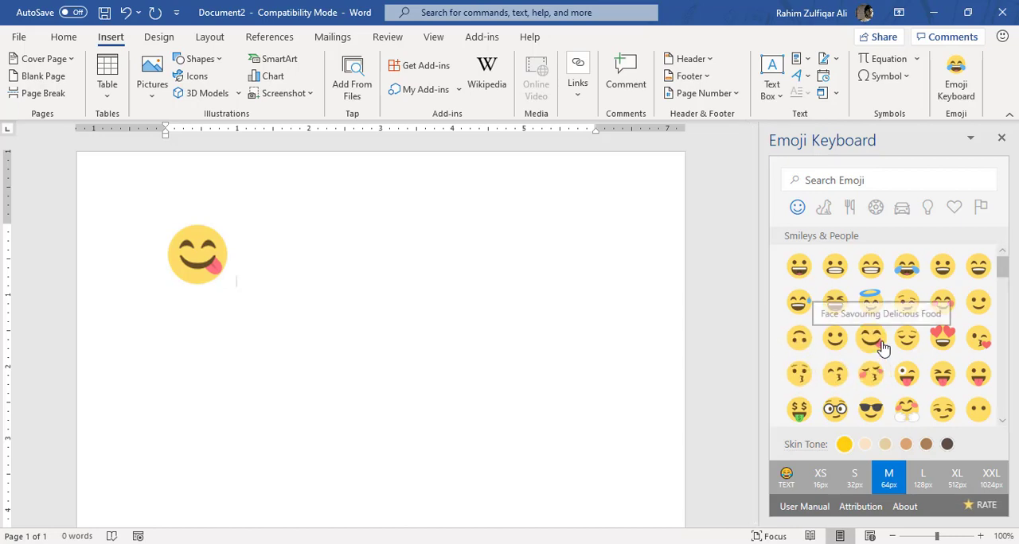
{"action": "mouse_move", "coordinate": [853, 319]}
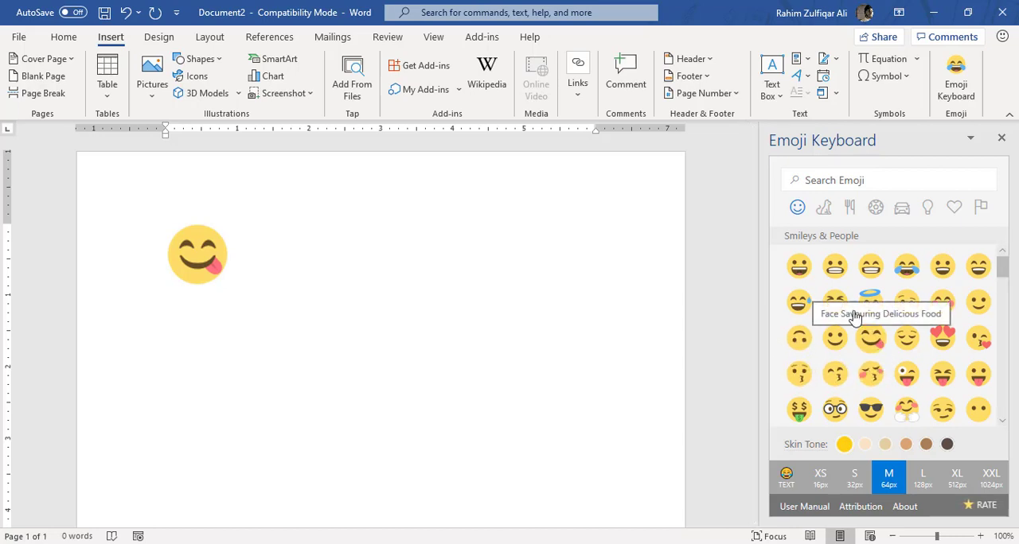
{"action": "mouse_move", "coordinate": [879, 394]}
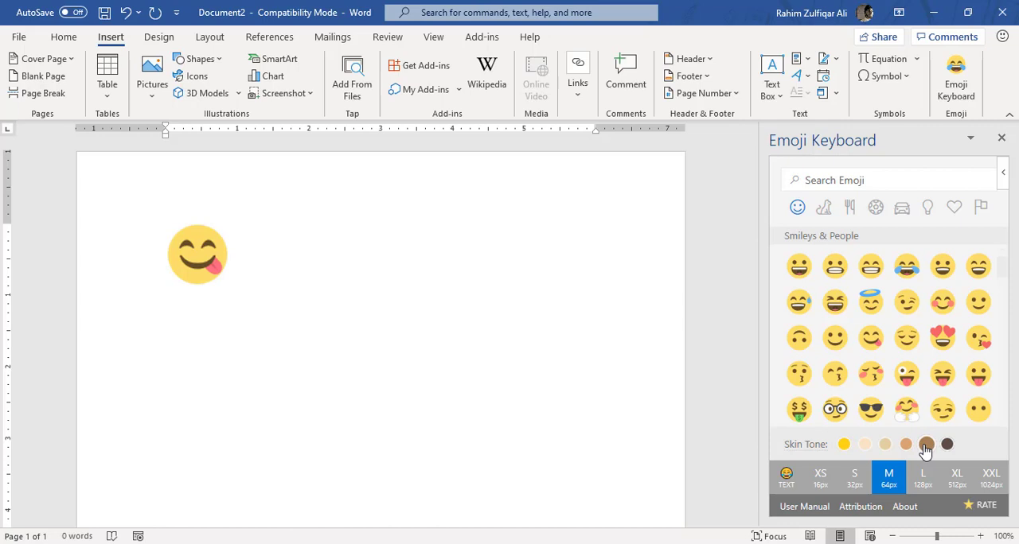
{"action": "mouse_move", "coordinate": [939, 449]}
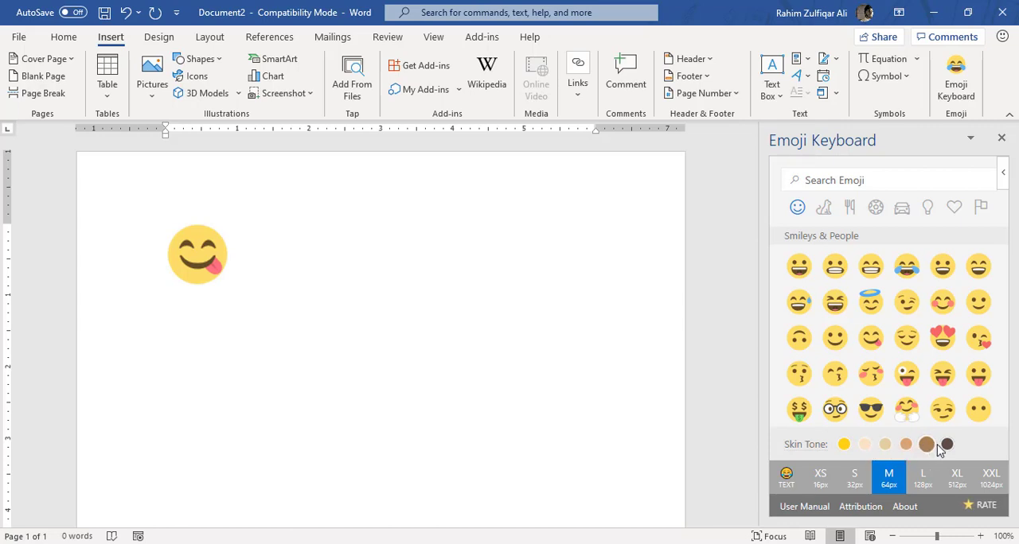
Insert a medium winking tongue-out face, then a sunglasses face at TEXT size.
{"action": "left_click", "coordinate": [906, 374]}
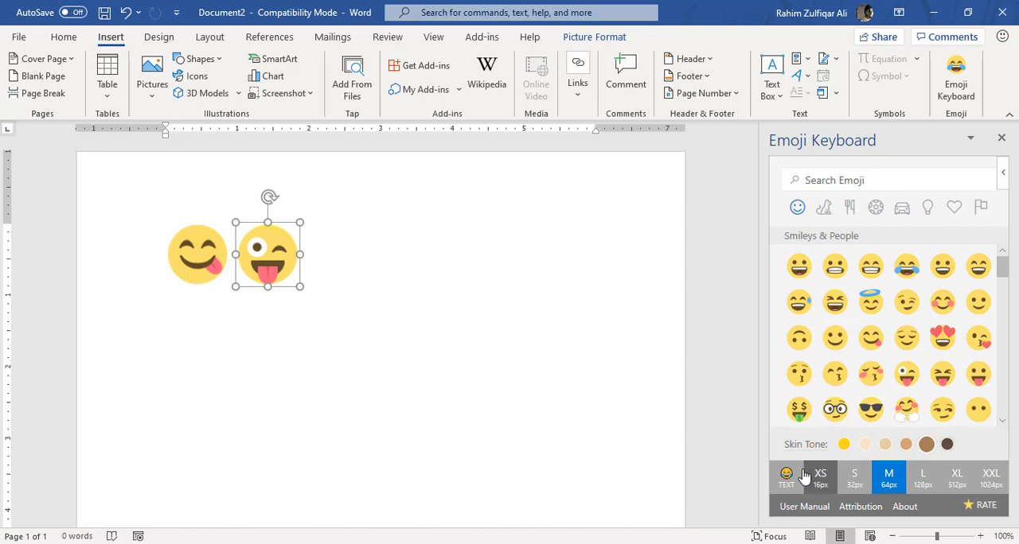
{"action": "left_click", "coordinate": [787, 478]}
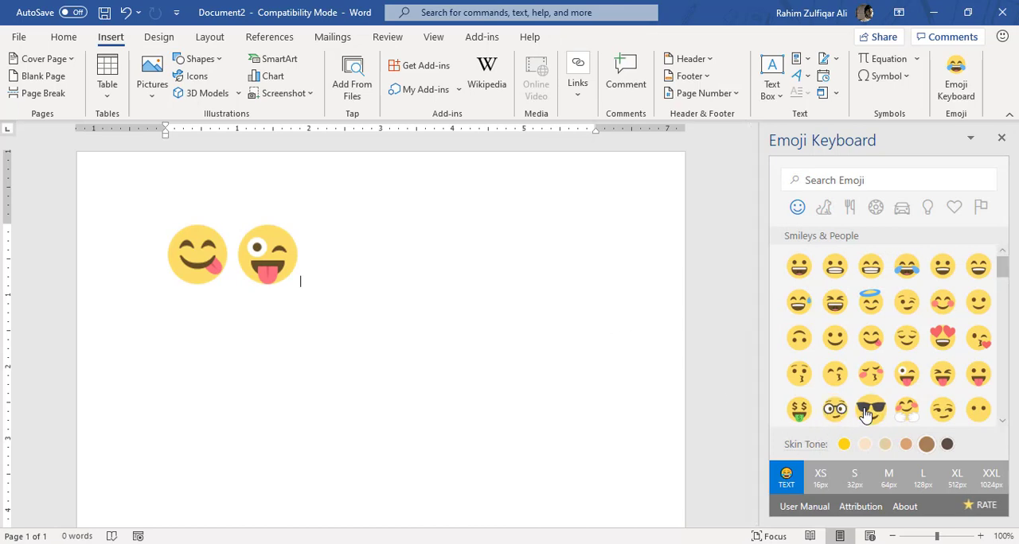
{"action": "left_click", "coordinate": [869, 409]}
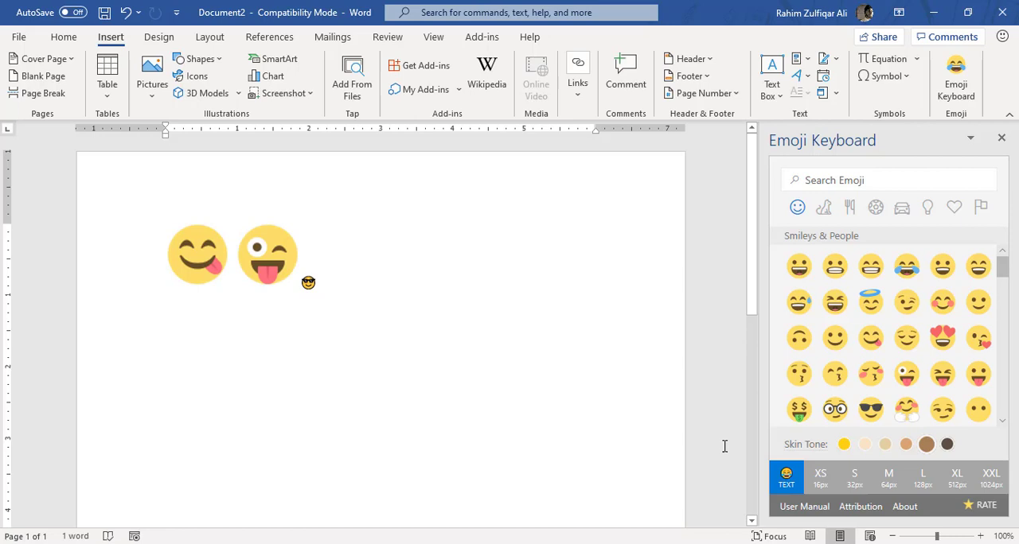
{"action": "mouse_move", "coordinate": [888, 477]}
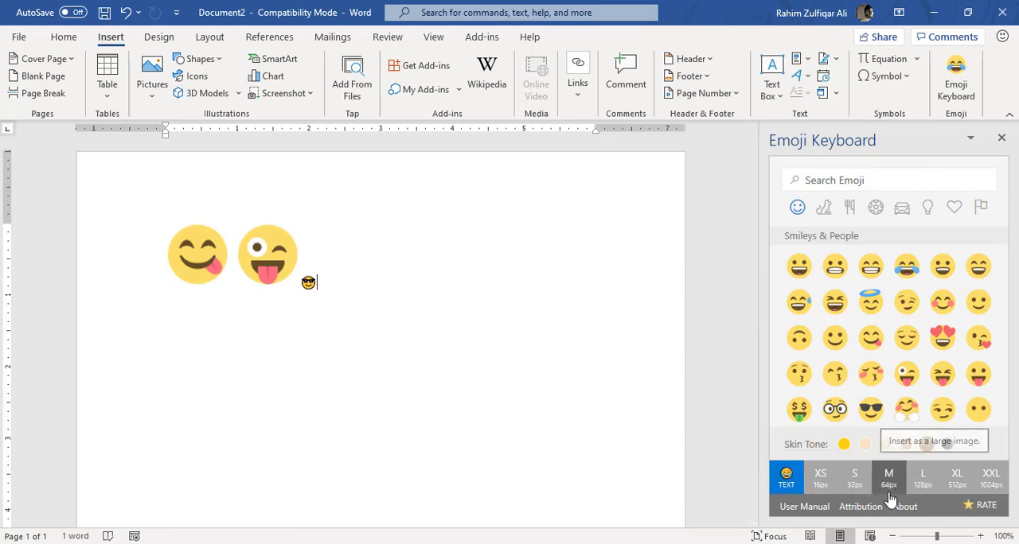
Show the Emoji Keyboard add-in's About information with version and credits.
{"action": "left_click", "coordinate": [844, 444]}
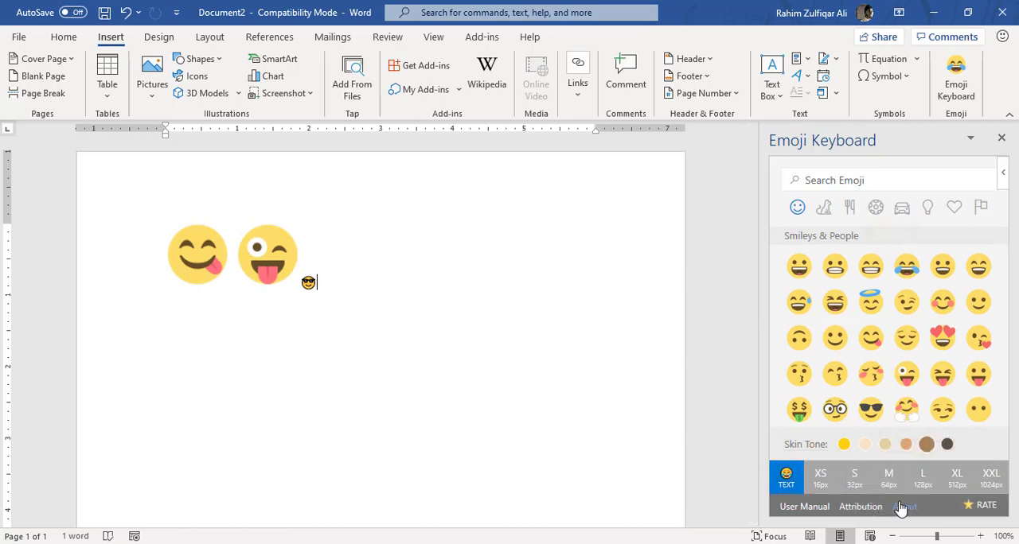
{"action": "left_click", "coordinate": [904, 506]}
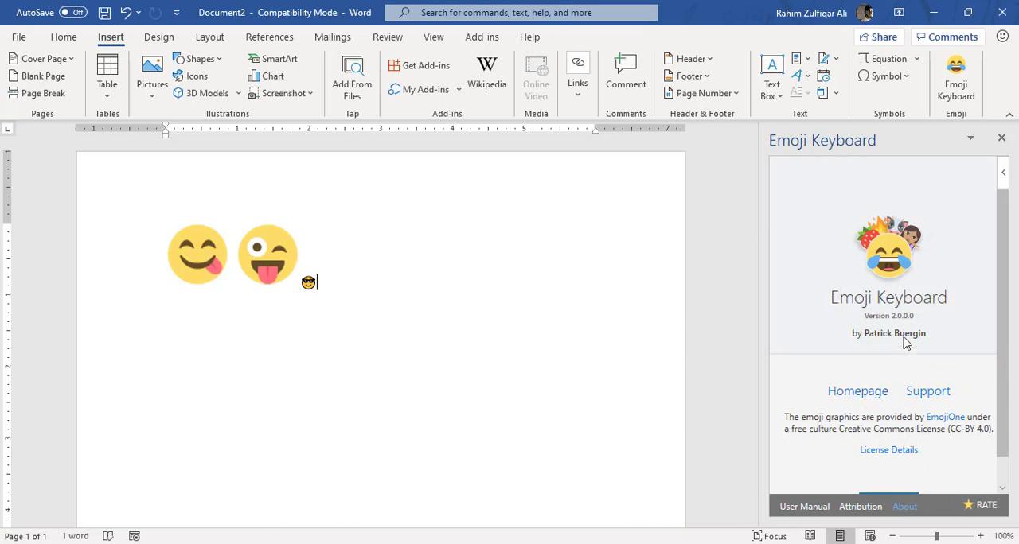
{"action": "mouse_move", "coordinate": [898, 357]}
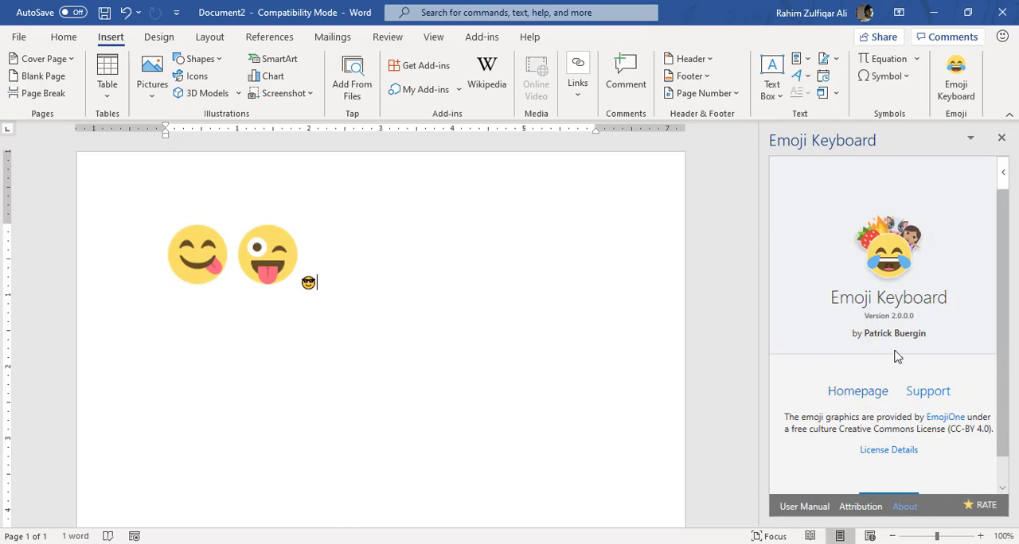
{"action": "mouse_move", "coordinate": [863, 349]}
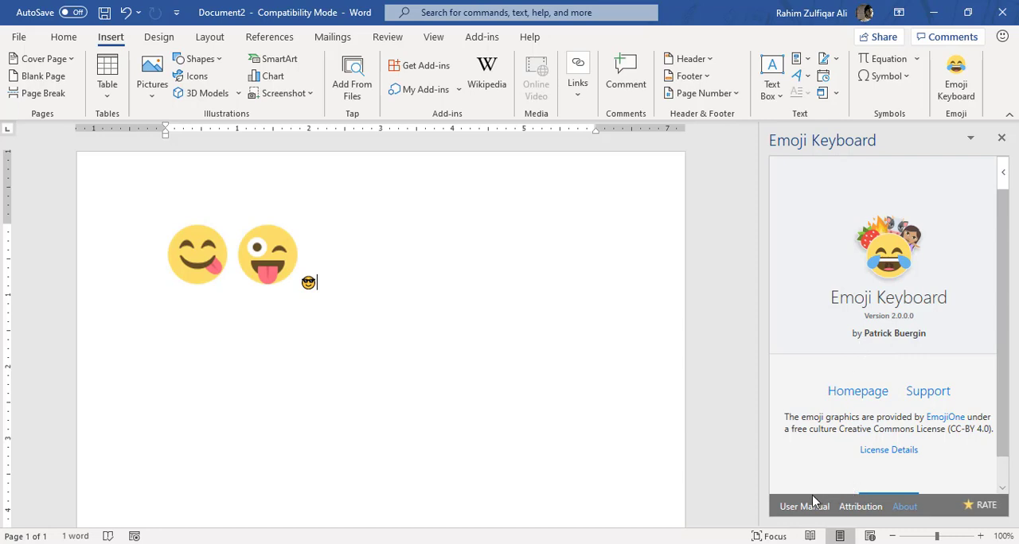
Open the Emoji Keyboard user manual window.
{"action": "left_click", "coordinate": [804, 506]}
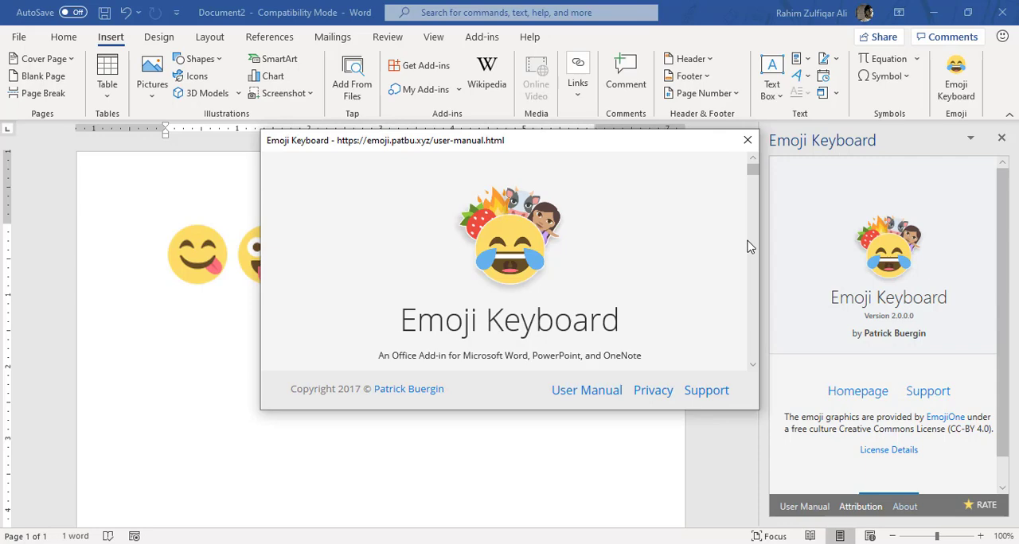
{"action": "scroll", "scroll_direction": "down", "scroll_amount": 3}
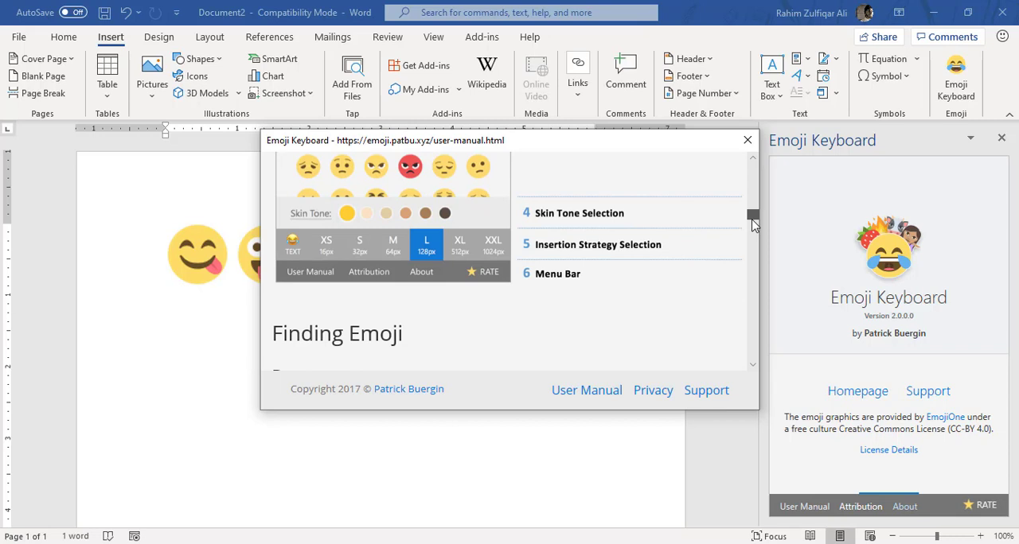
{"action": "scroll", "scroll_direction": "down", "scroll_amount": 3}
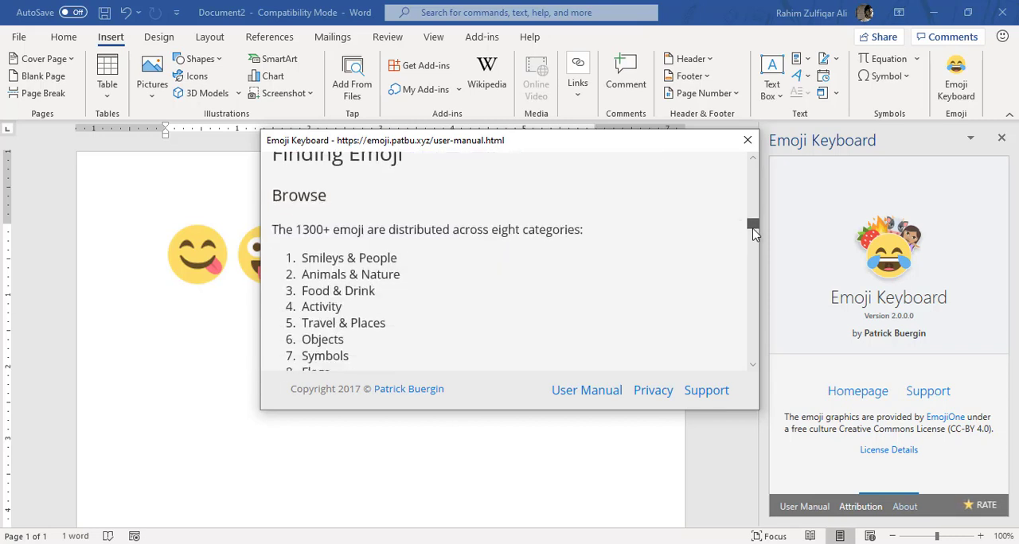
{"action": "scroll", "scroll_direction": "down", "scroll_amount": 3}
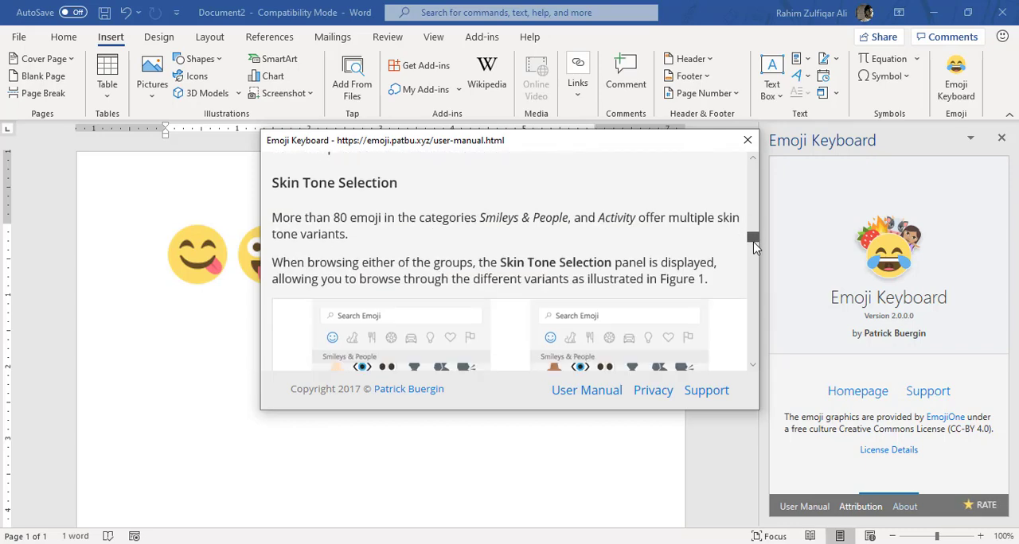
{"action": "scroll", "scroll_direction": "down", "scroll_amount": 3}
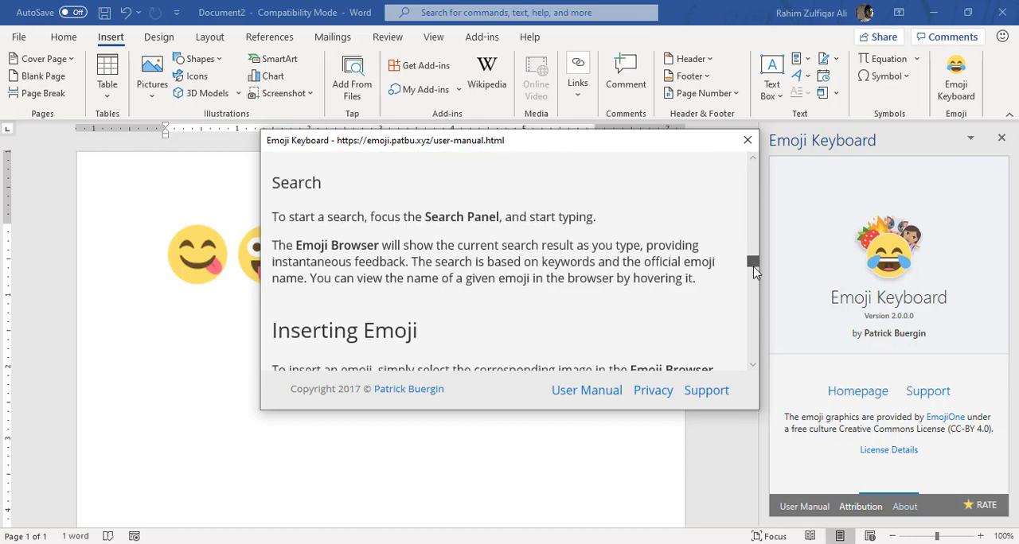
{"action": "scroll", "scroll_direction": "down", "scroll_amount": 3}
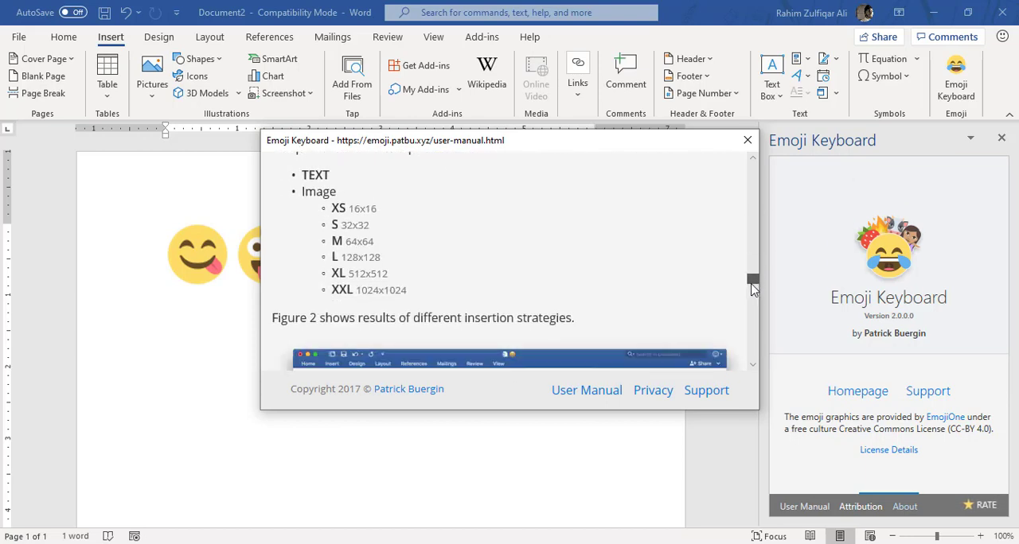
{"action": "scroll", "scroll_direction": "down", "scroll_amount": 3}
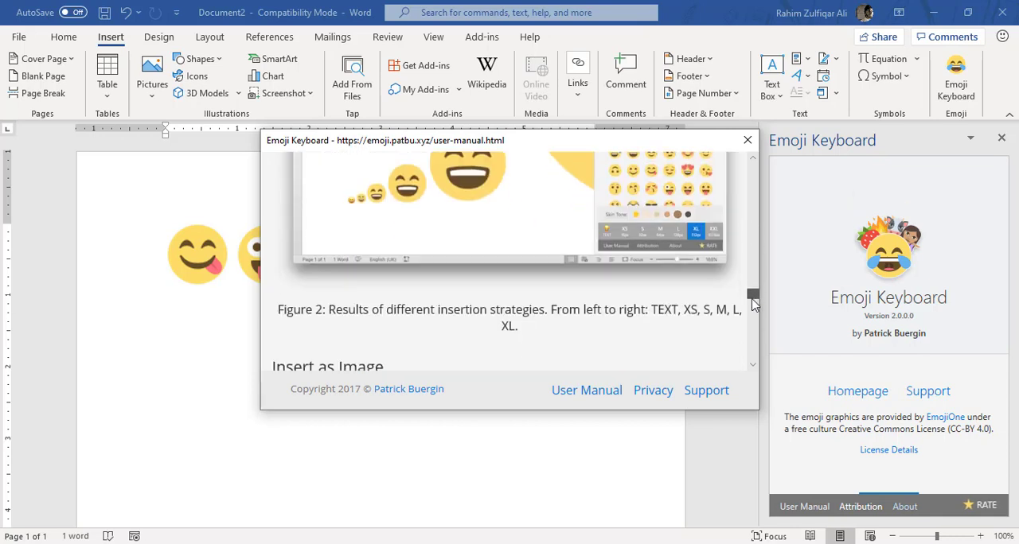
{"action": "scroll", "scroll_direction": "up", "scroll_amount": 3}
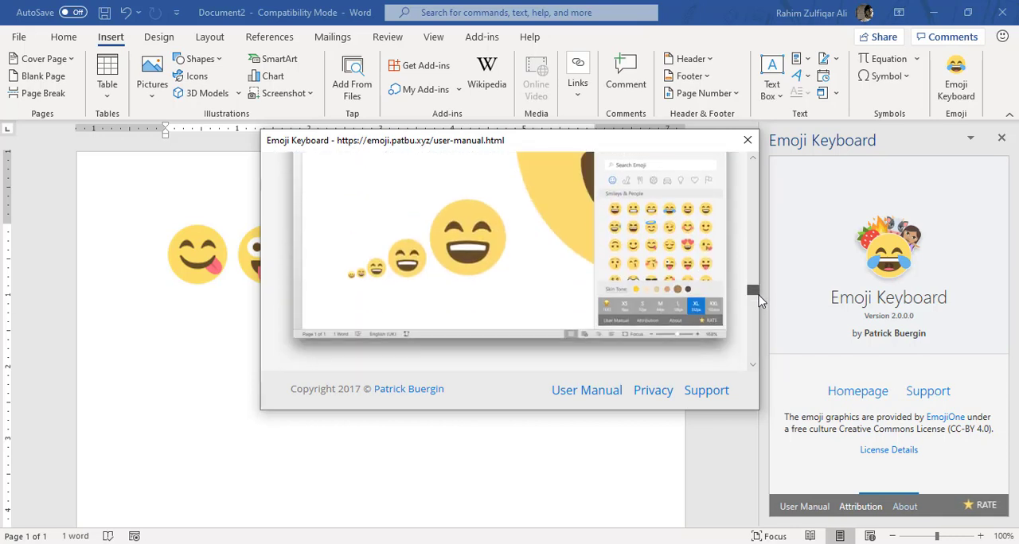